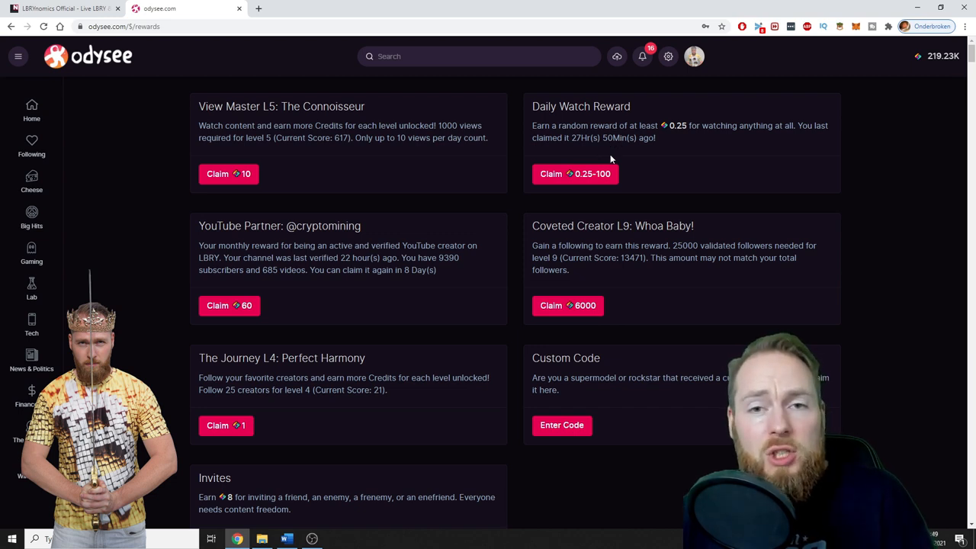
mouse_move(648, 186)
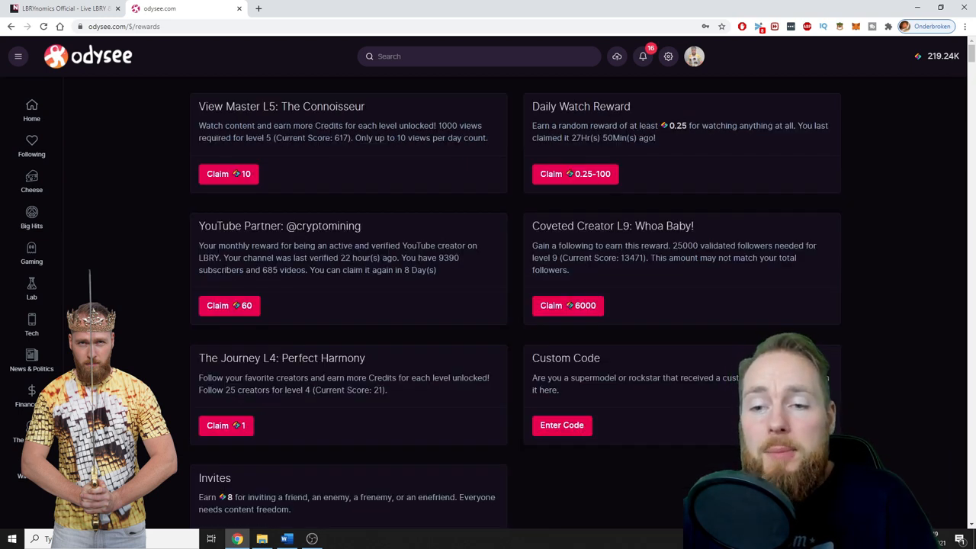
mouse_move(738, 326)
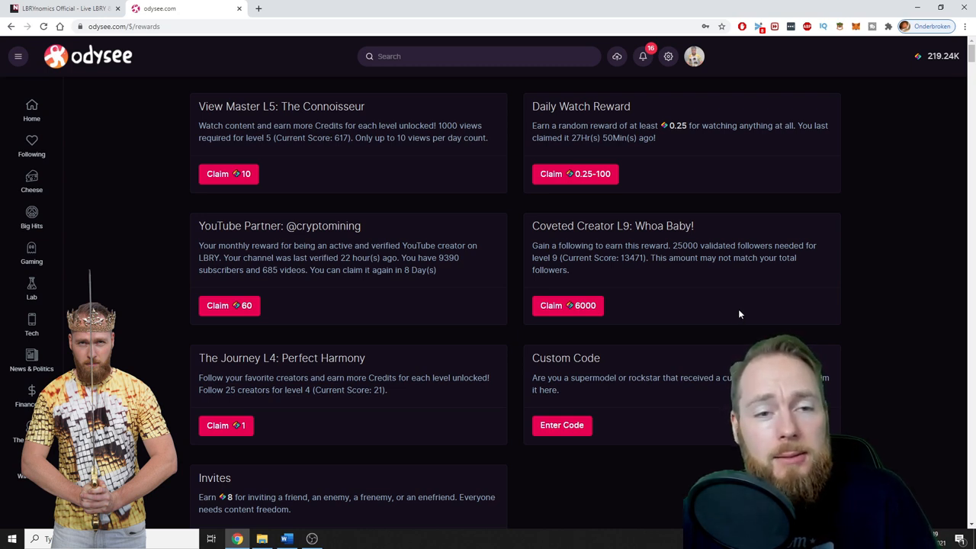
mouse_move(221, 136)
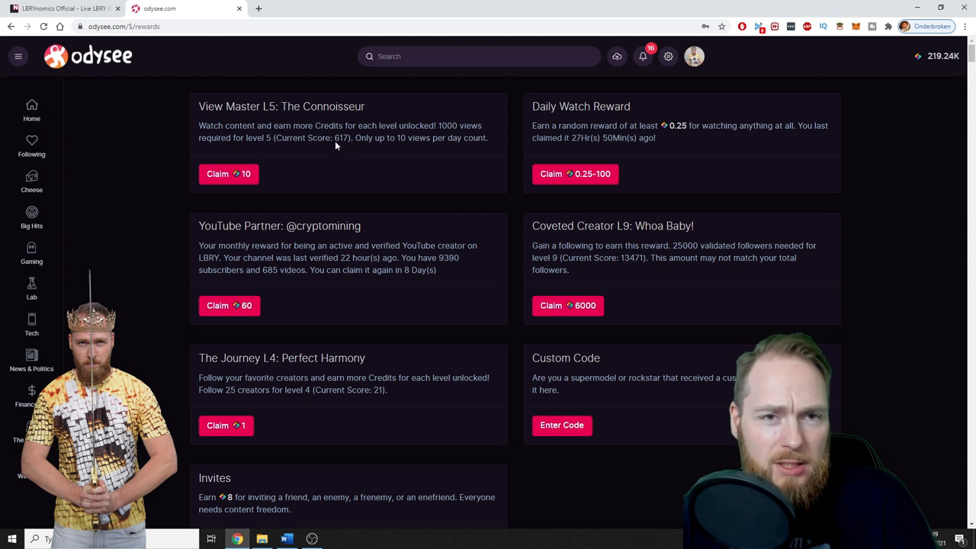
mouse_move(229, 174)
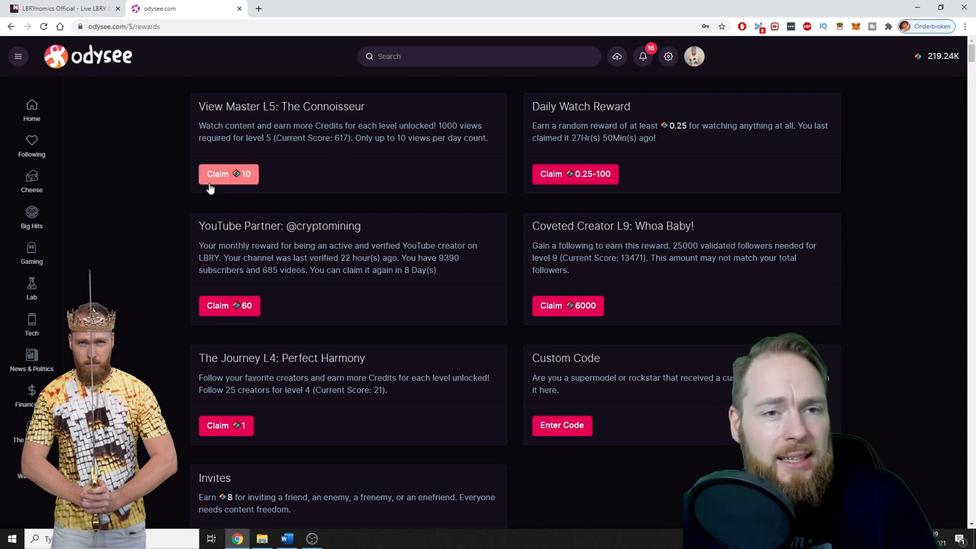
mouse_move(282, 184)
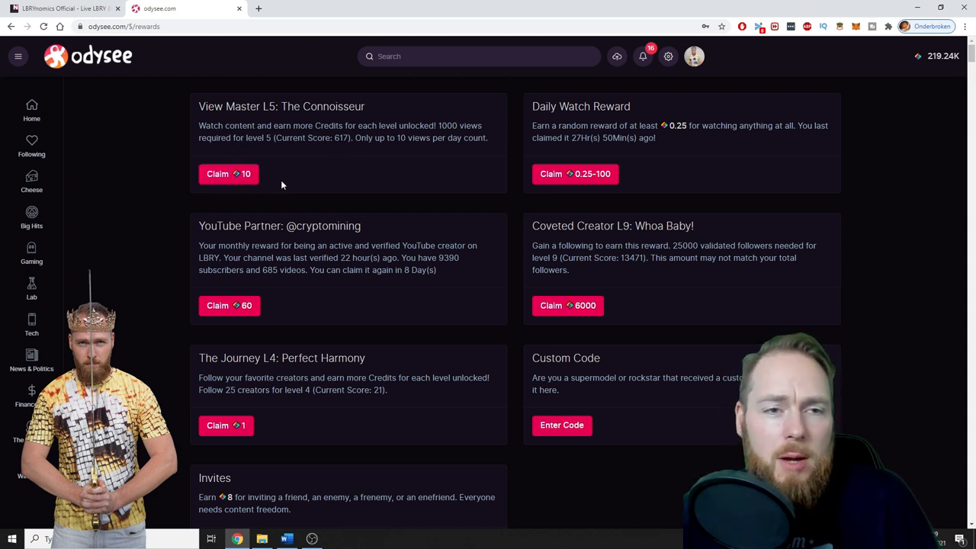
mouse_move(257, 198)
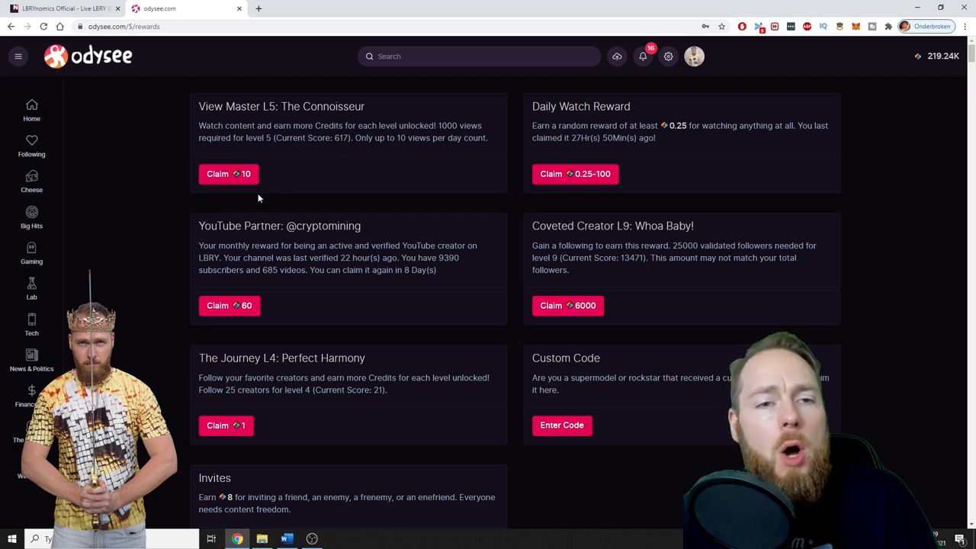
mouse_move(322, 348)
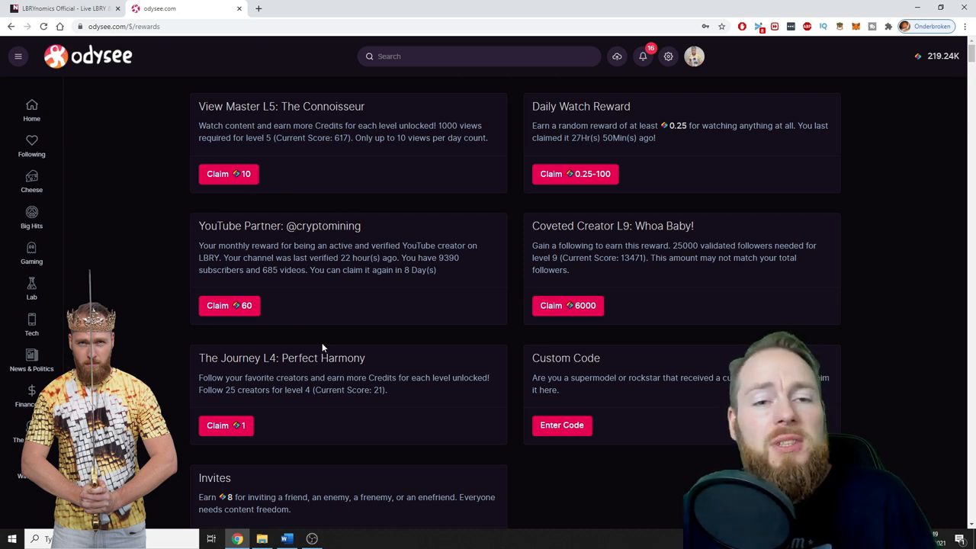
mouse_move(373, 342)
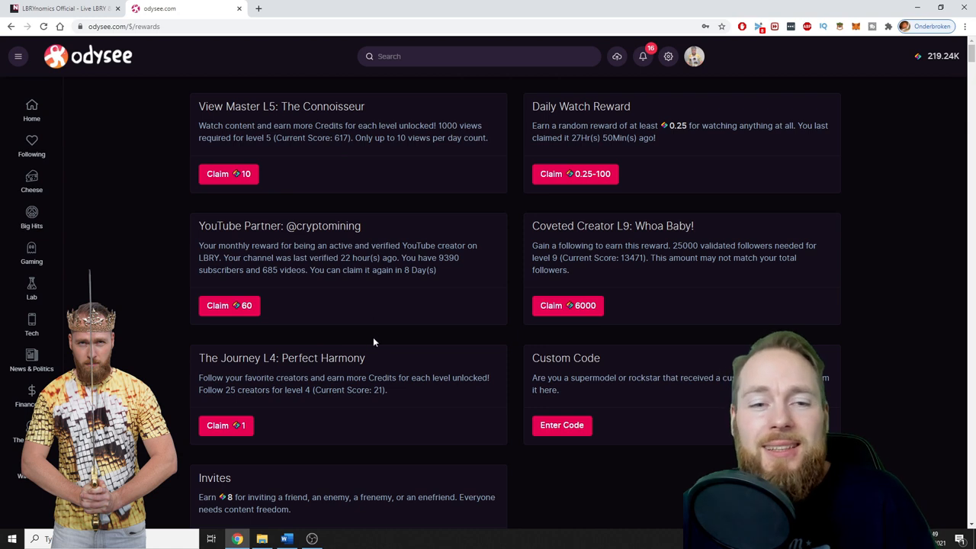
mouse_move(578, 349)
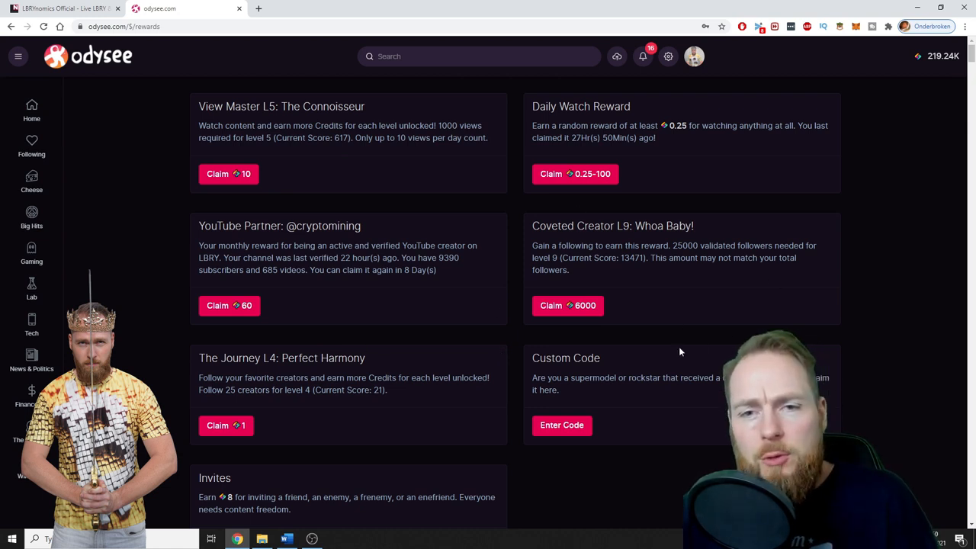
Step: Scroll down through the Rewards page listing the ways to earn credits
scroll(down, 3)
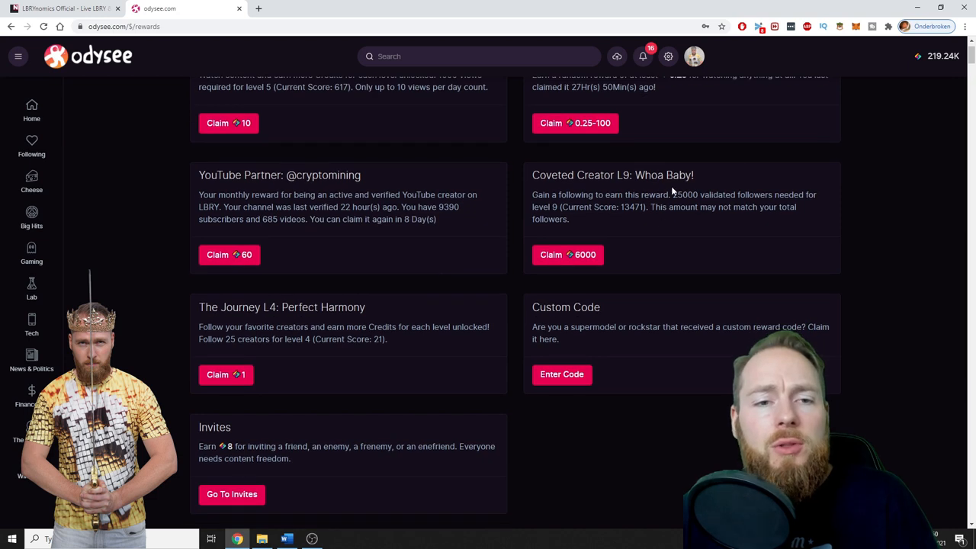
mouse_move(437, 404)
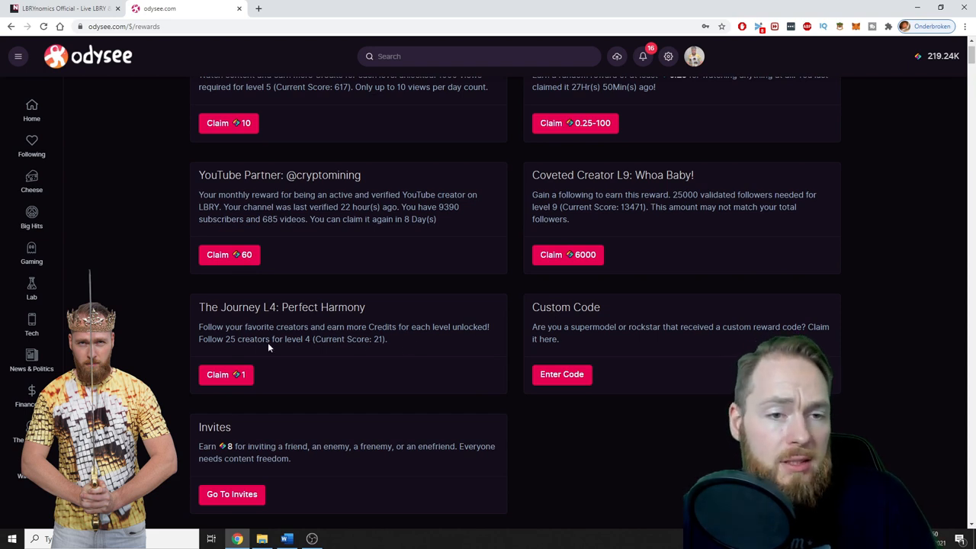
mouse_move(201, 348)
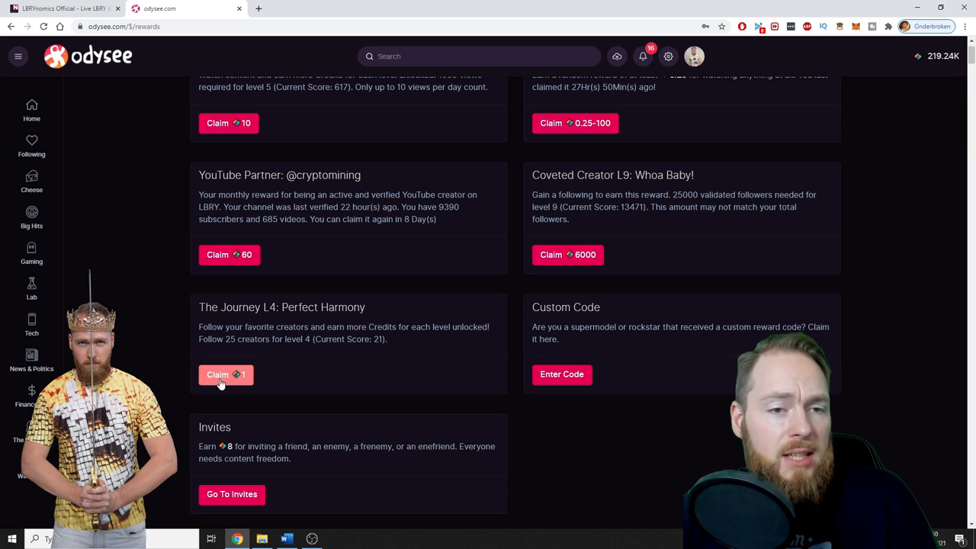
mouse_move(460, 384)
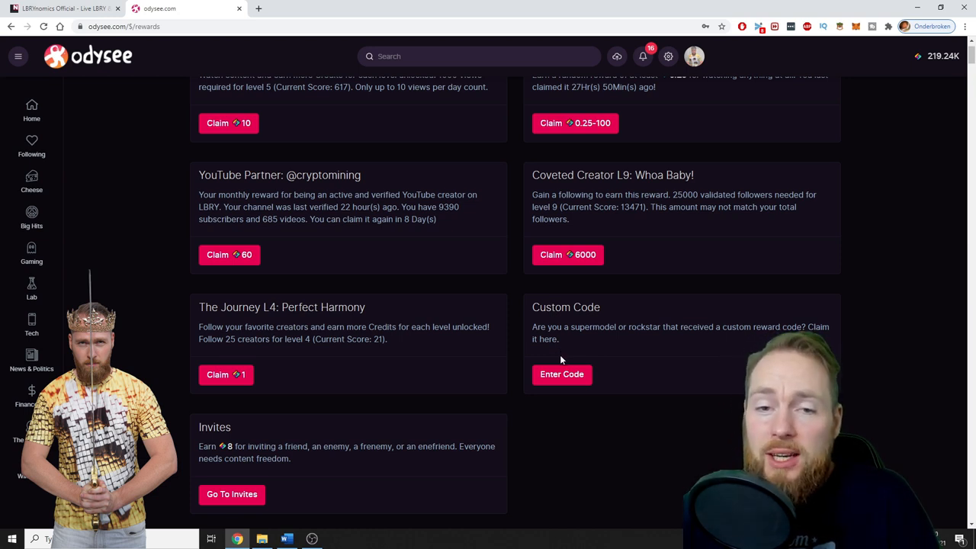
mouse_move(561, 376)
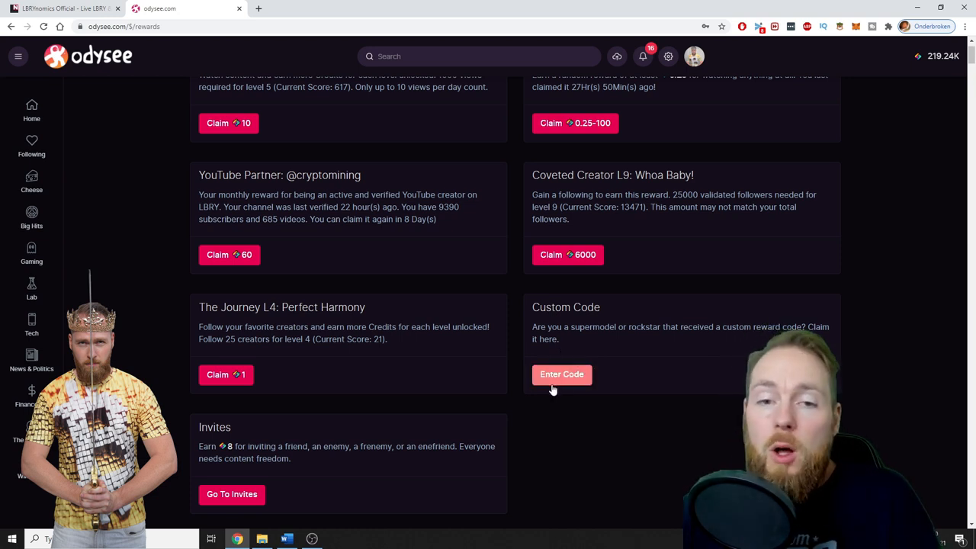
scroll(down, 3)
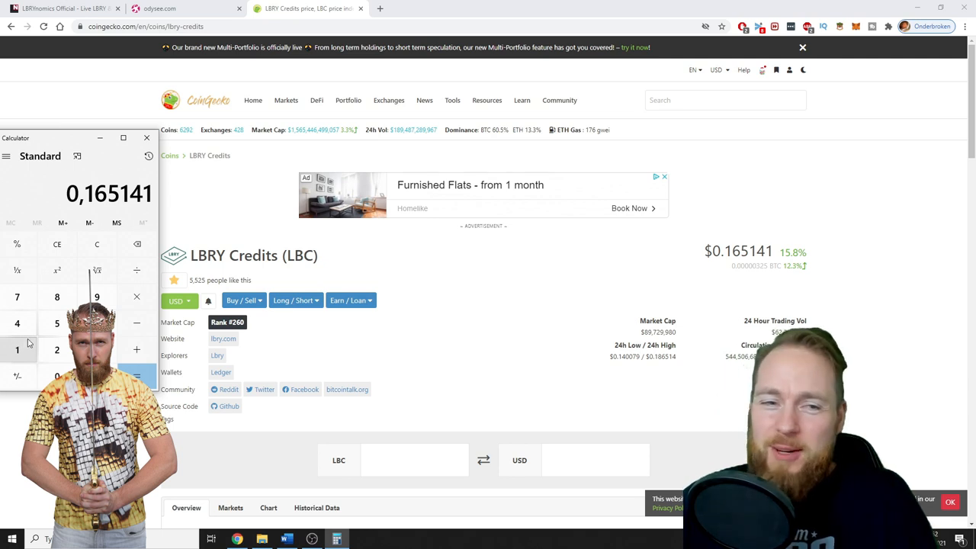
Step: Multiply the 0.165141 USD price by 8 in Calculator to get 1.321128, then return to Odysee
click(56, 295)
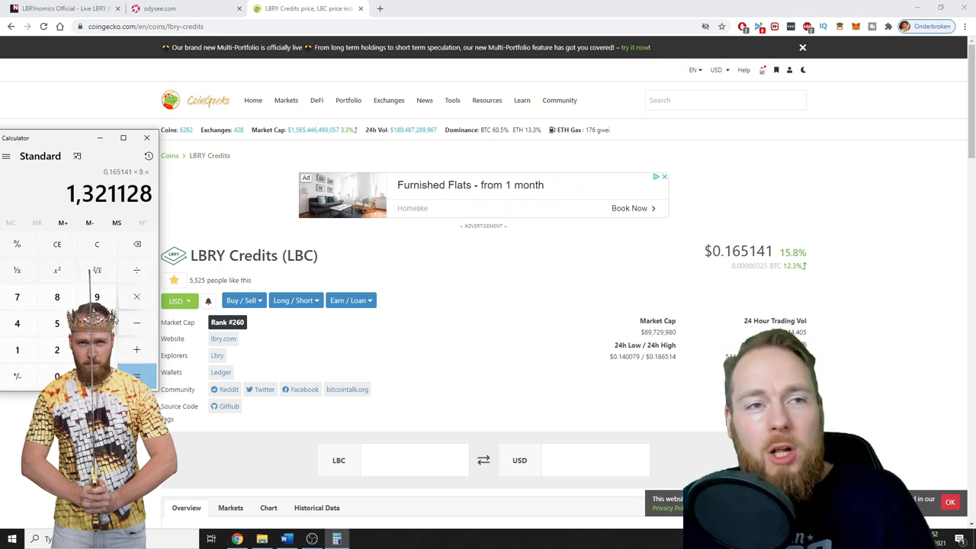
click(159, 9)
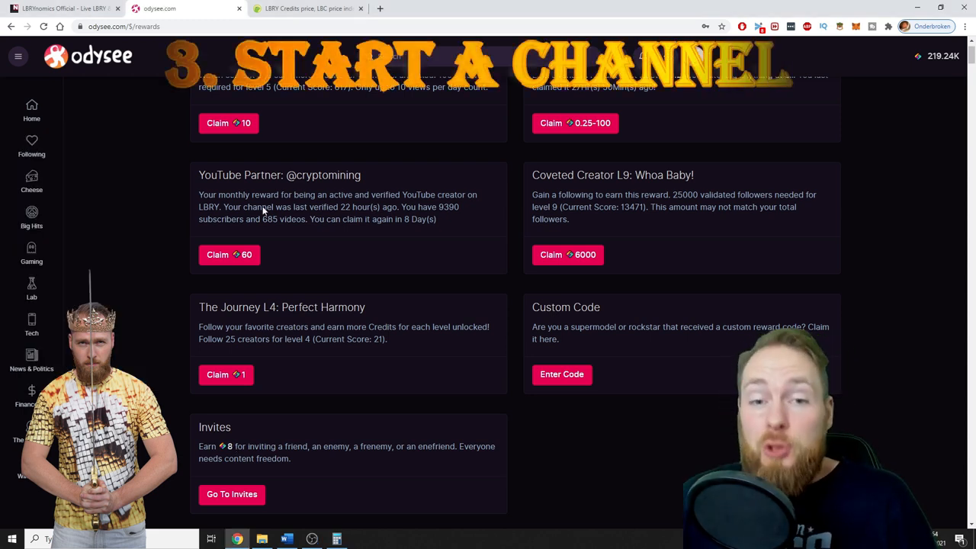
mouse_move(574, 339)
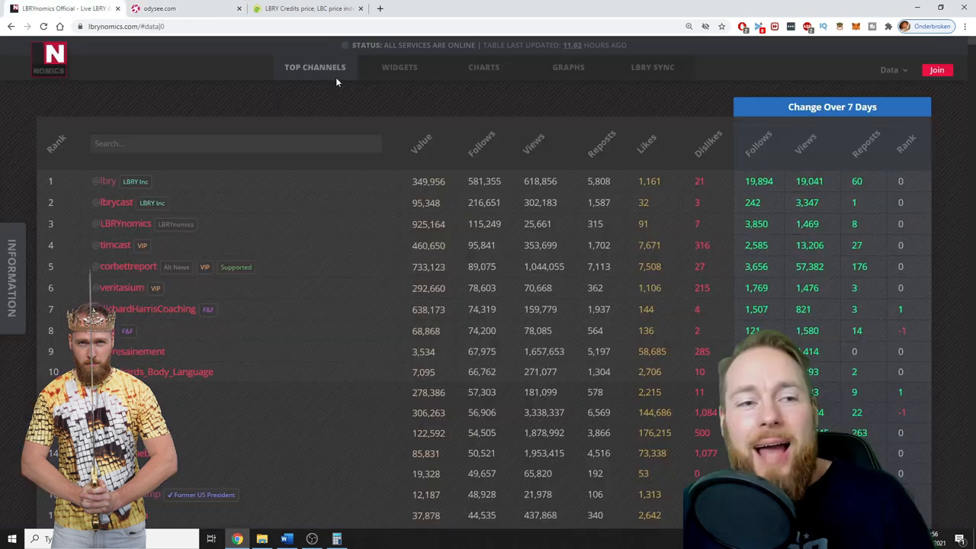
Step: Scroll the Top Channels table, then view the enlarged Number of channels graph (719,094 channels)
scroll(down, 3)
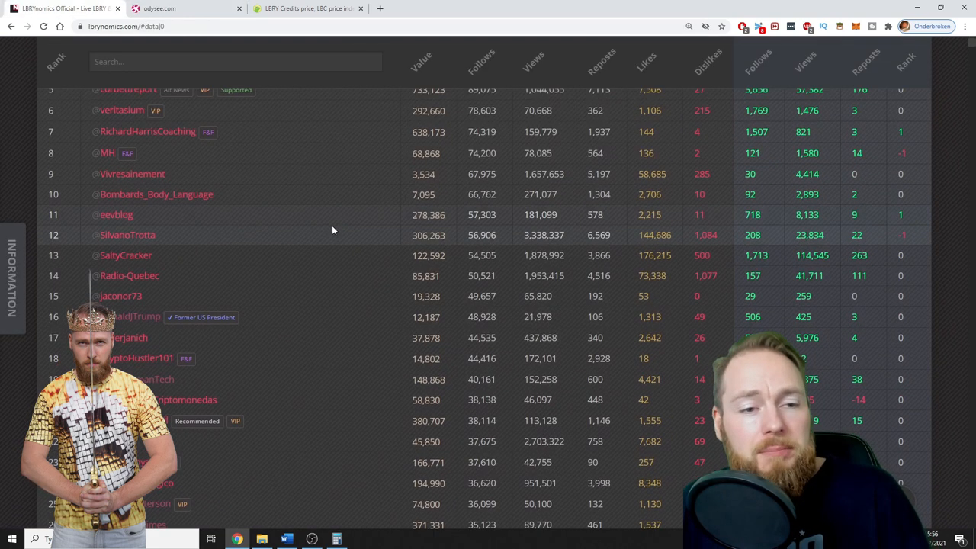
scroll(down, 3)
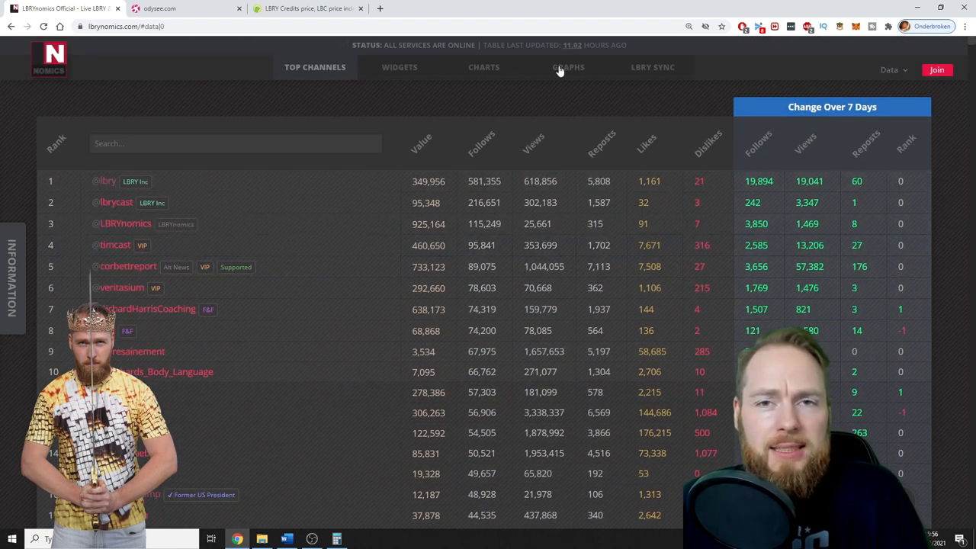
click(567, 67)
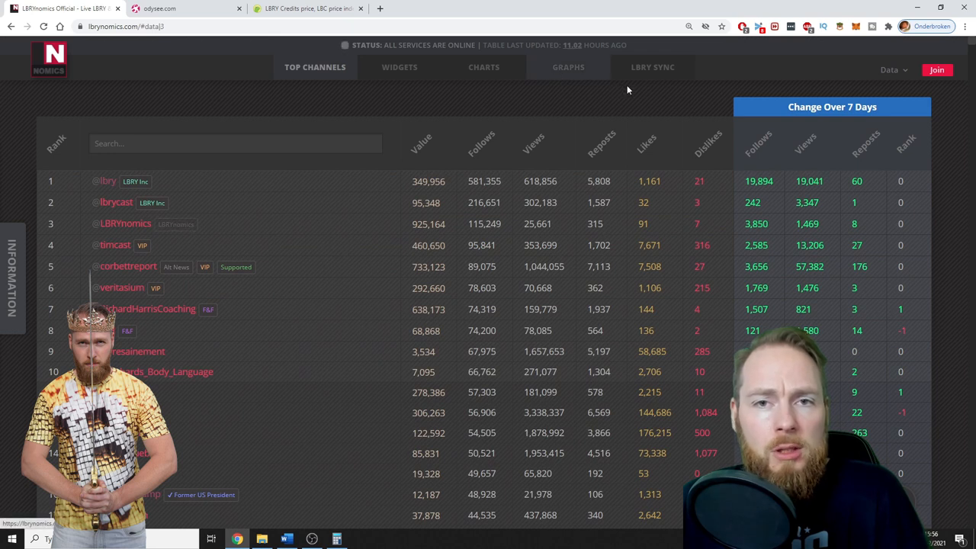
click(567, 67)
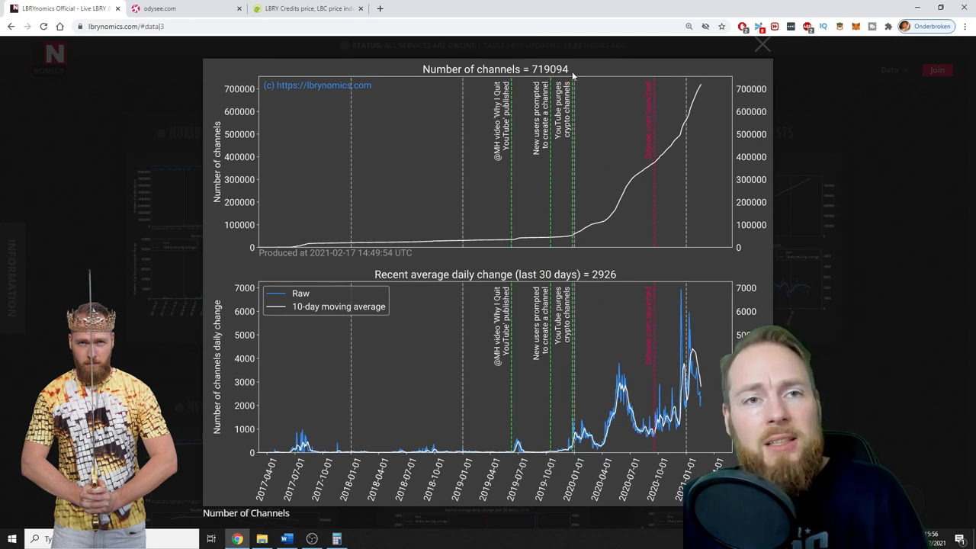
Step: Close the enlarged graph and return to the Odysee rewards page
click(762, 44)
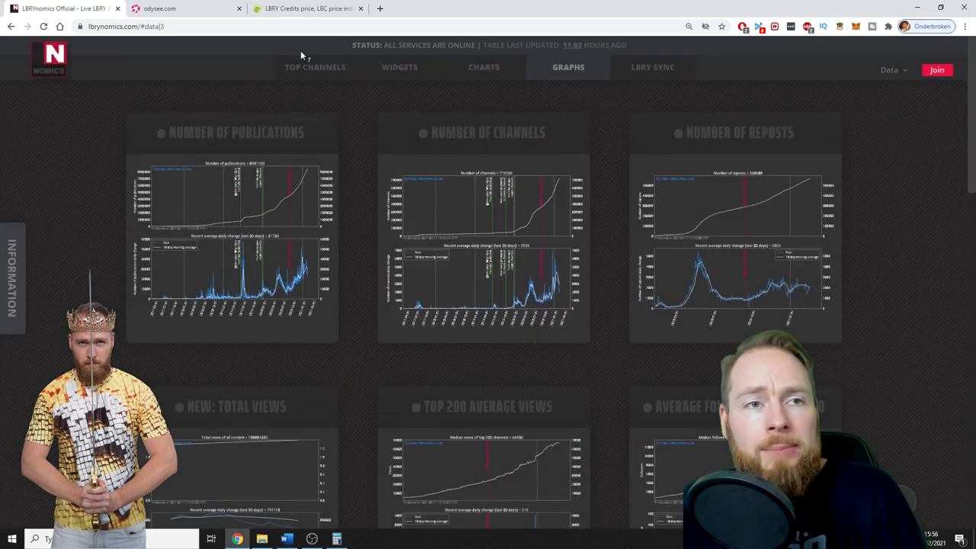
click(186, 10)
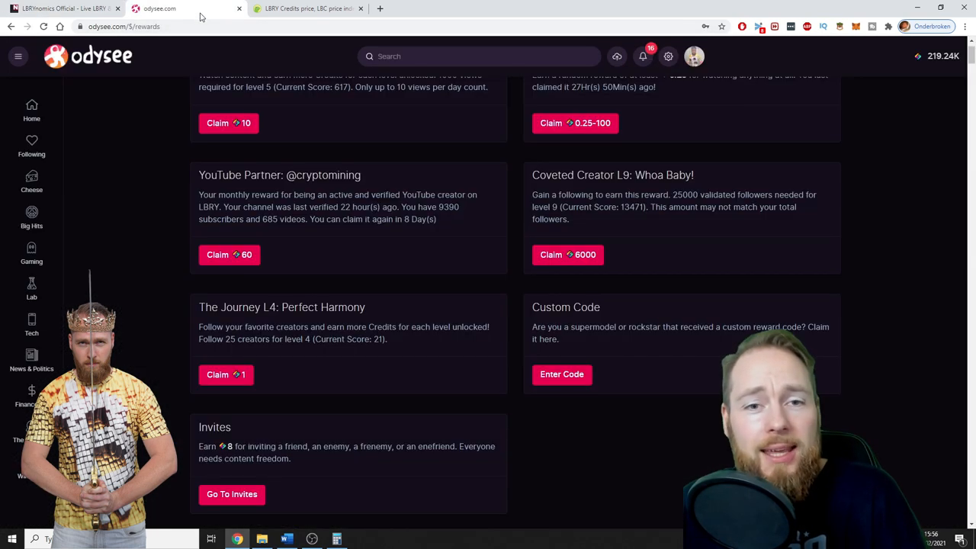
mouse_move(662, 256)
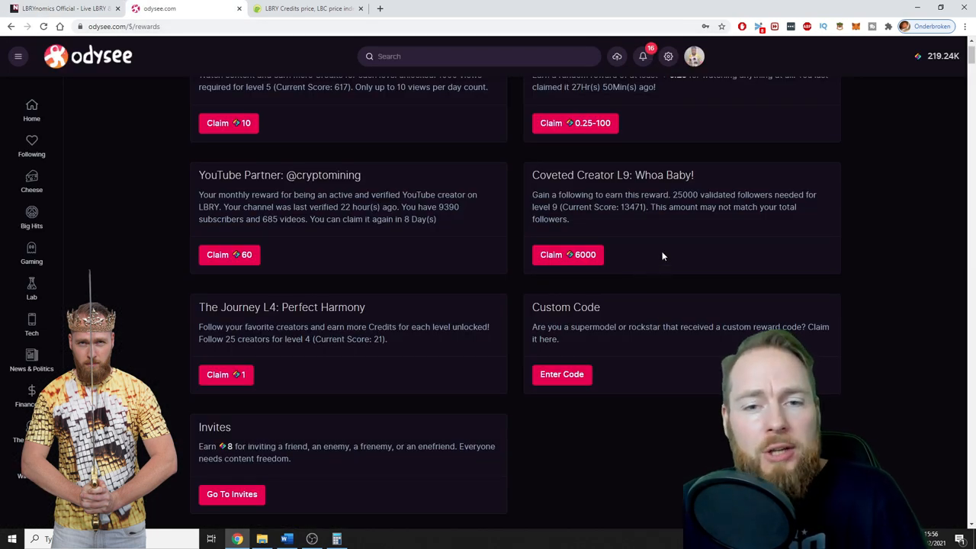
mouse_move(667, 256)
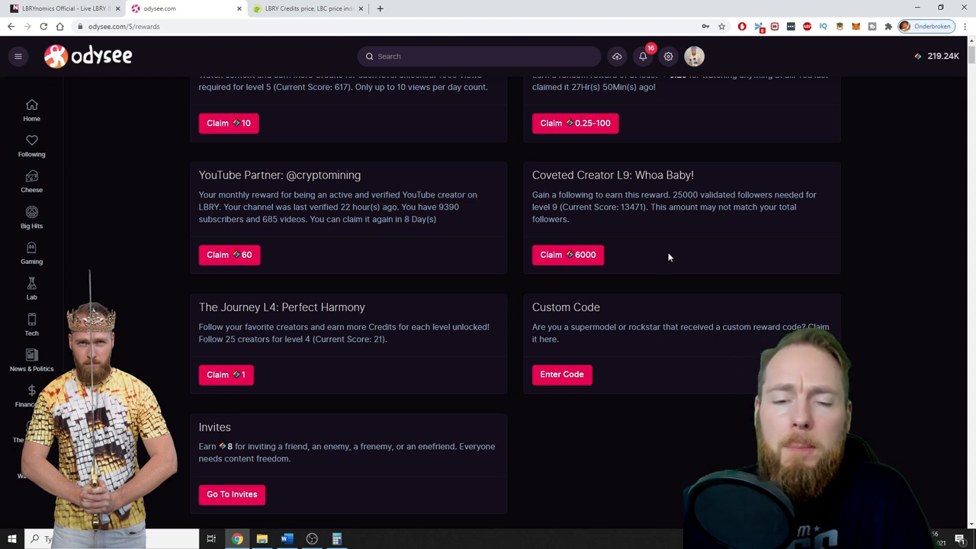
mouse_move(735, 247)
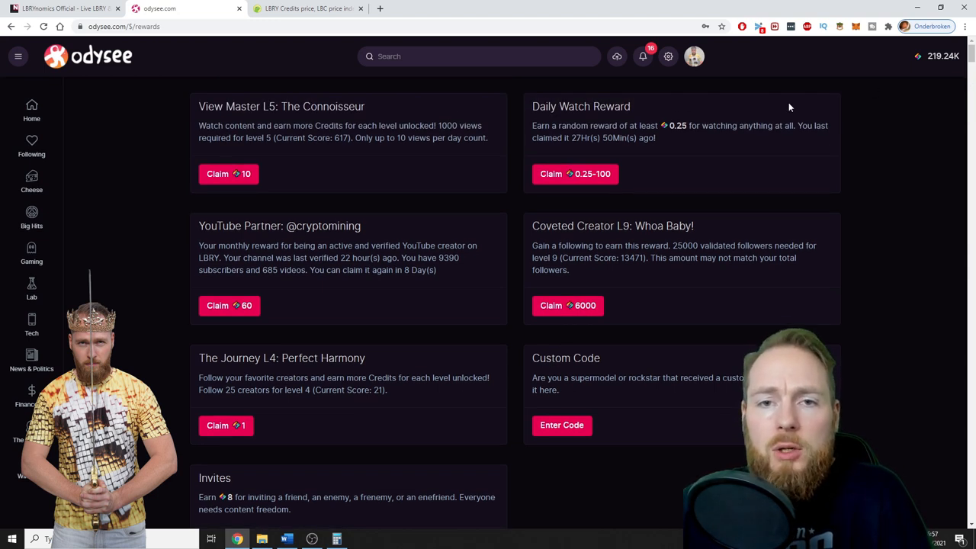
Step: Open the Wallet page with its 219,239 LBC balance and recent tip transactions
click(943, 55)
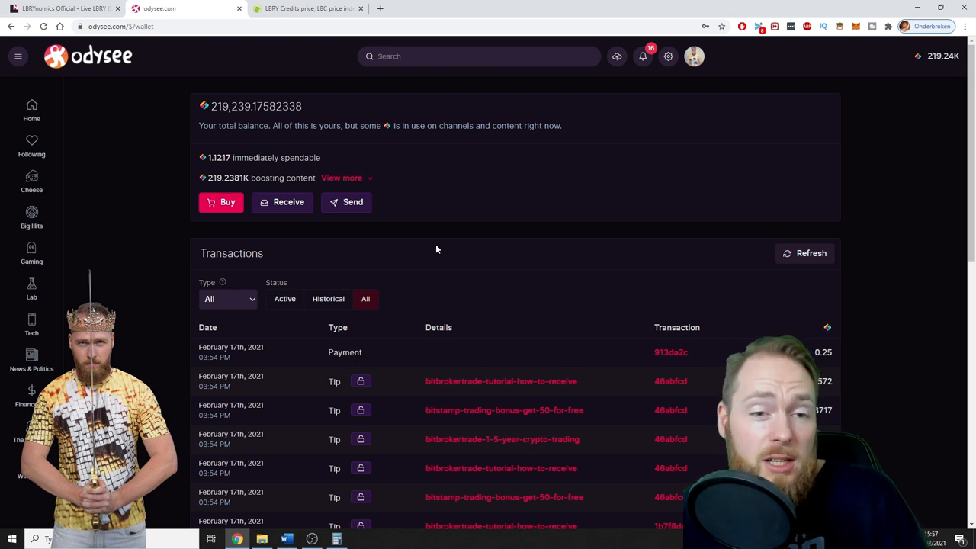
scroll(down, 3)
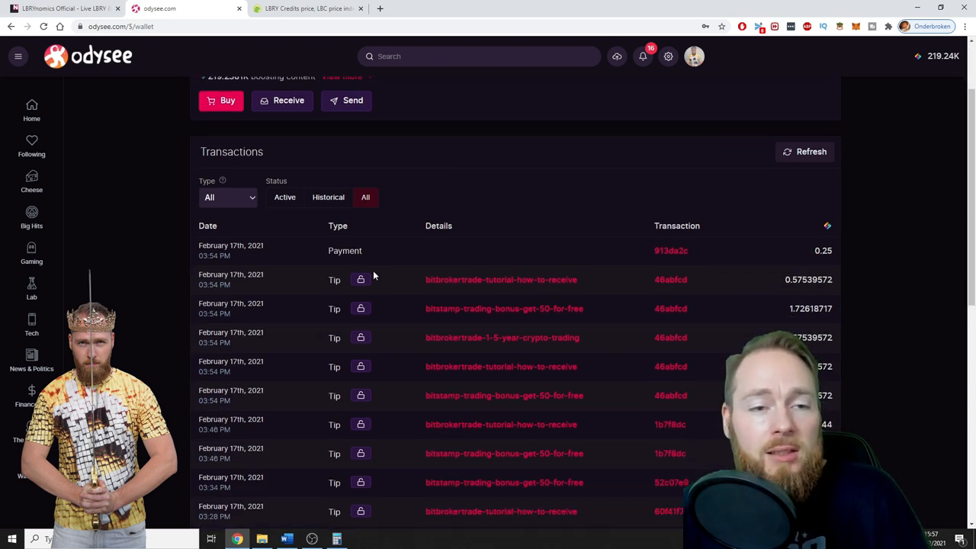
scroll(down, 3)
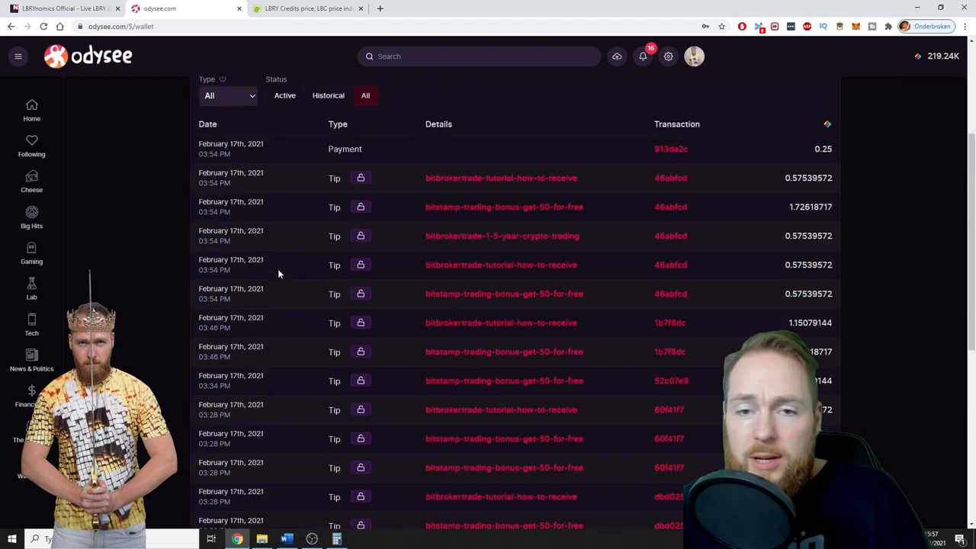
scroll(down, 3)
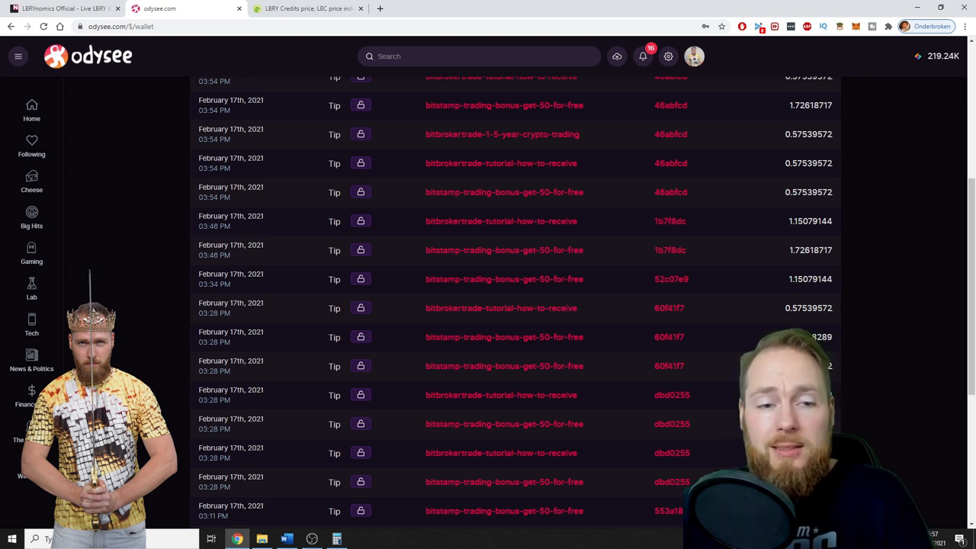
scroll(down, 3)
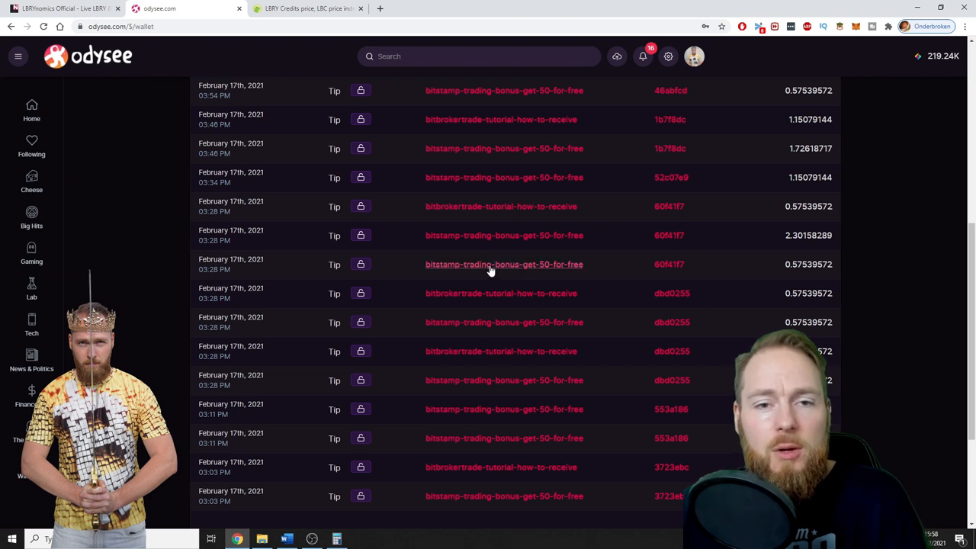
Step: Open the tipped Bitstamp bonus video and start supporting it with credits
click(504, 263)
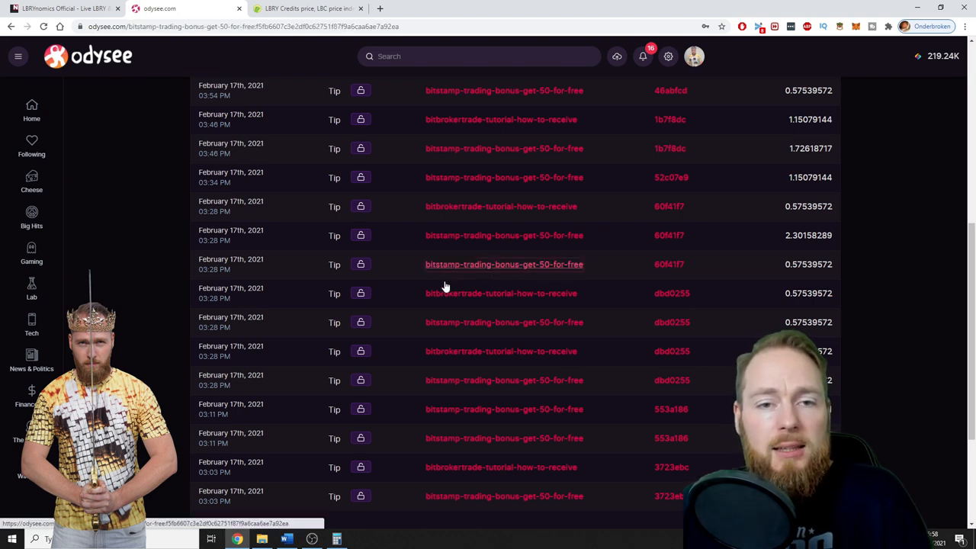
click(503, 264)
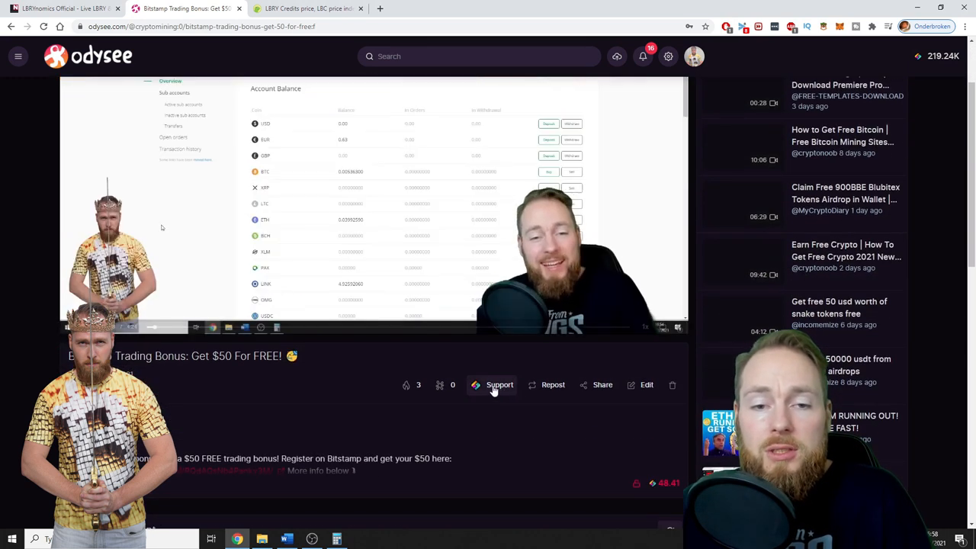
click(501, 384)
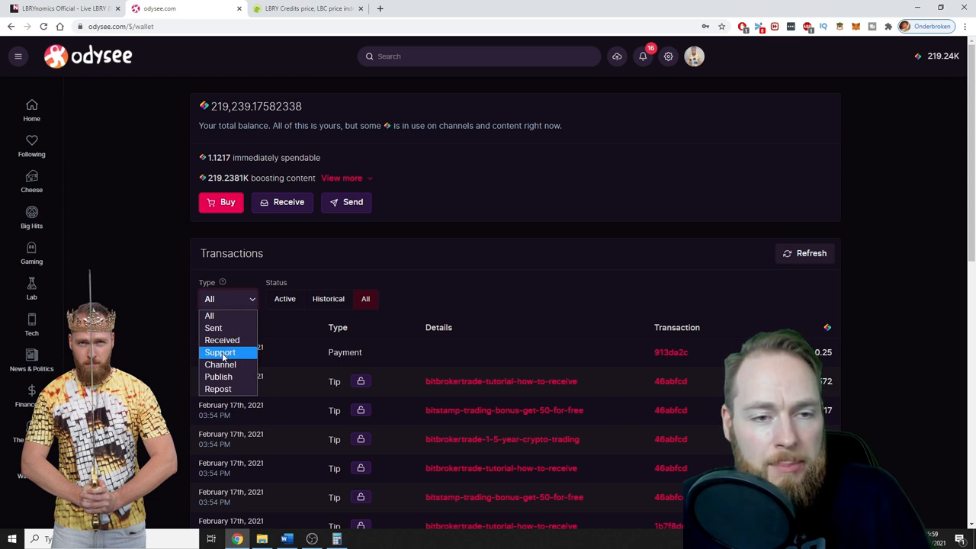
click(220, 351)
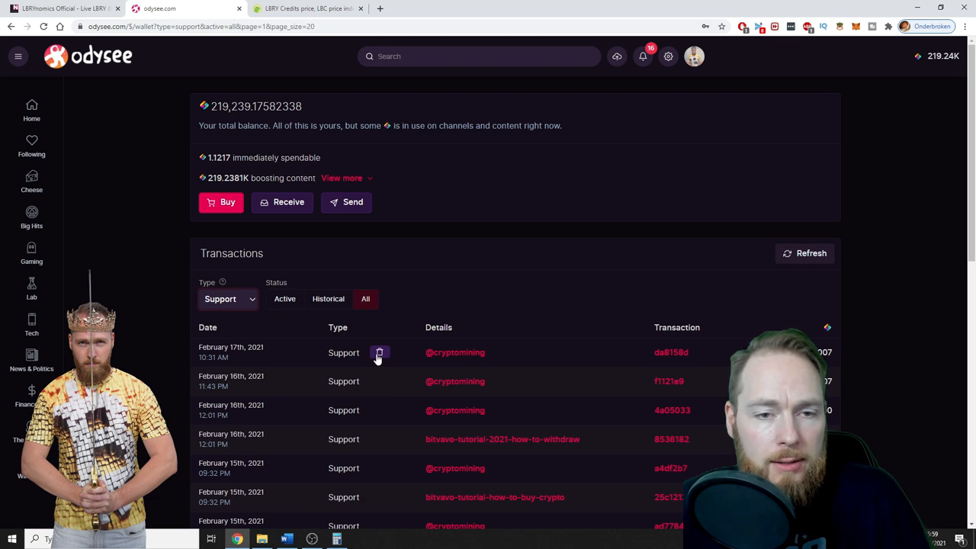
mouse_move(379, 352)
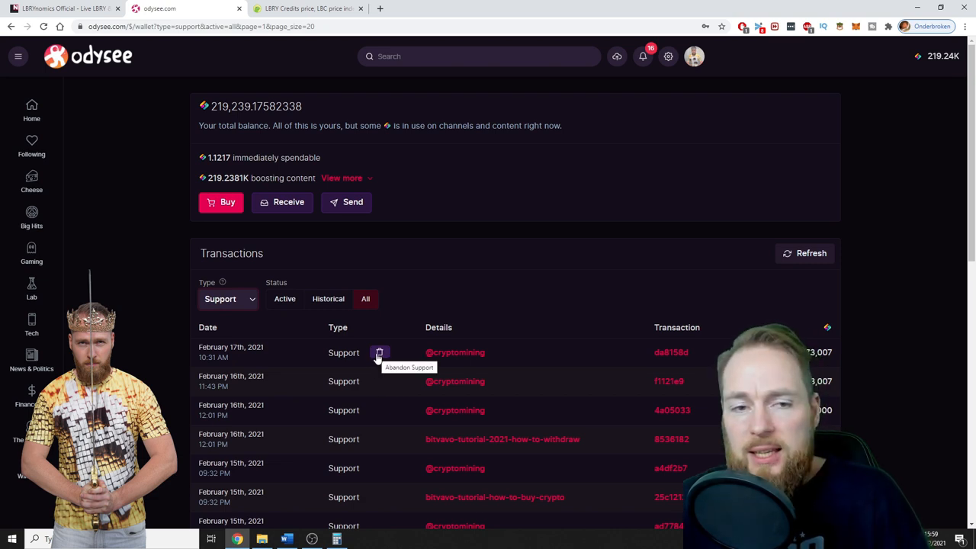
click(454, 353)
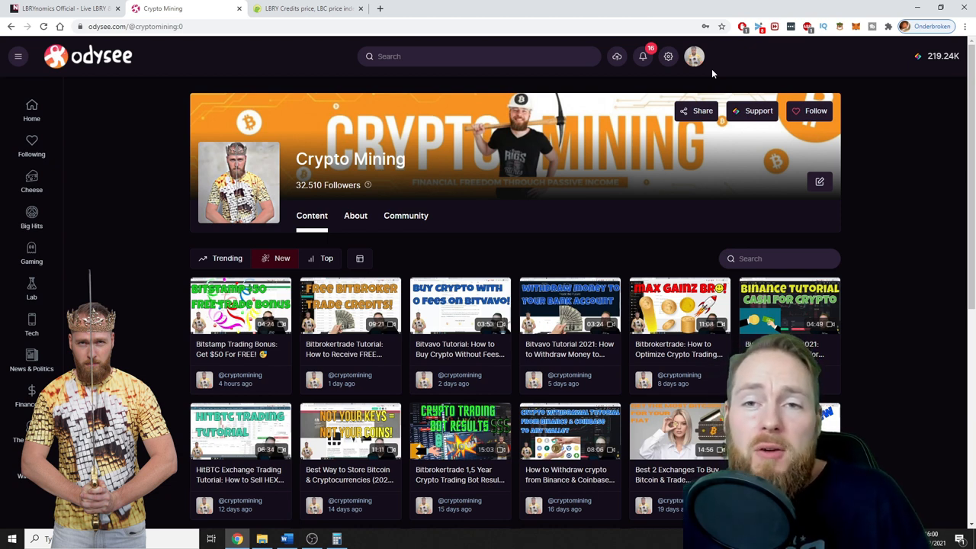
Step: Open the Upload form from the account menu and scroll to its tags and deposit fields
click(693, 55)
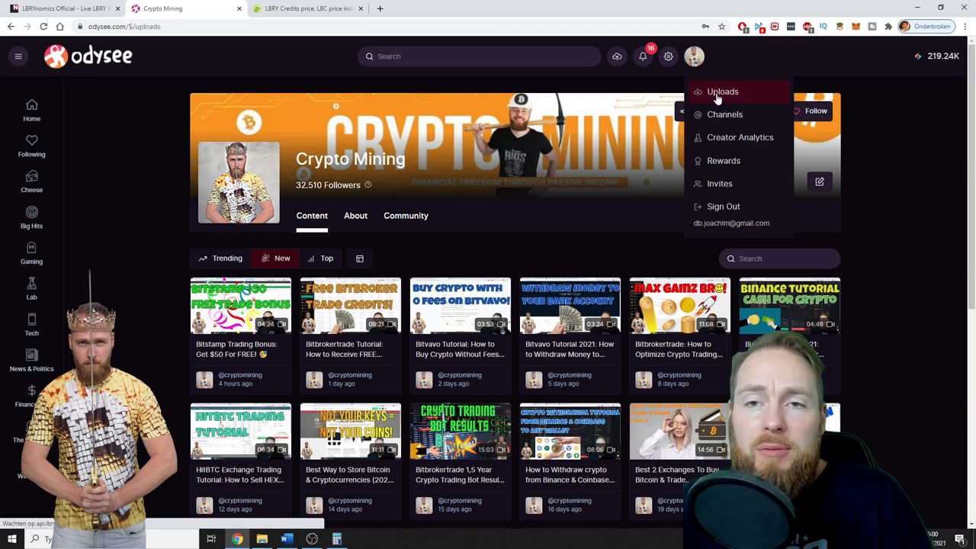
click(723, 91)
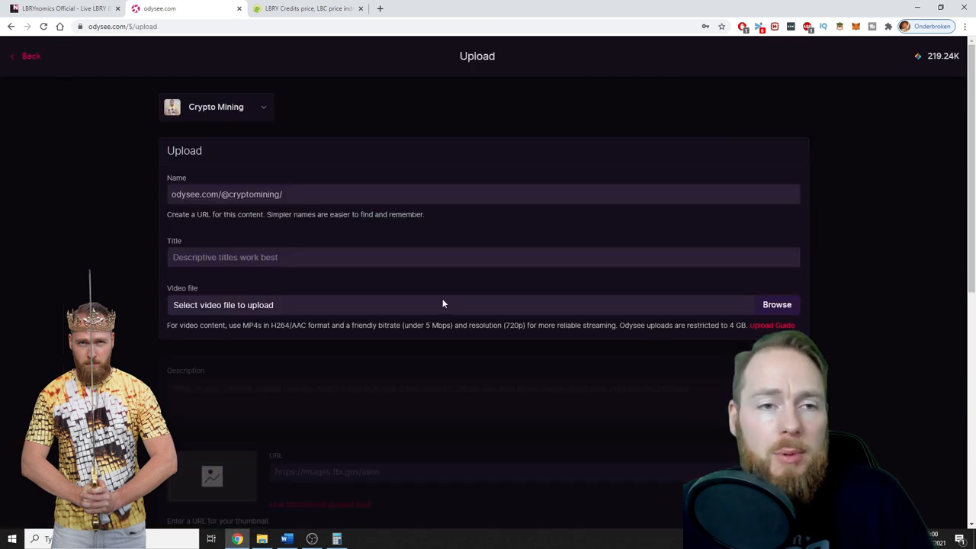
scroll(down, 3)
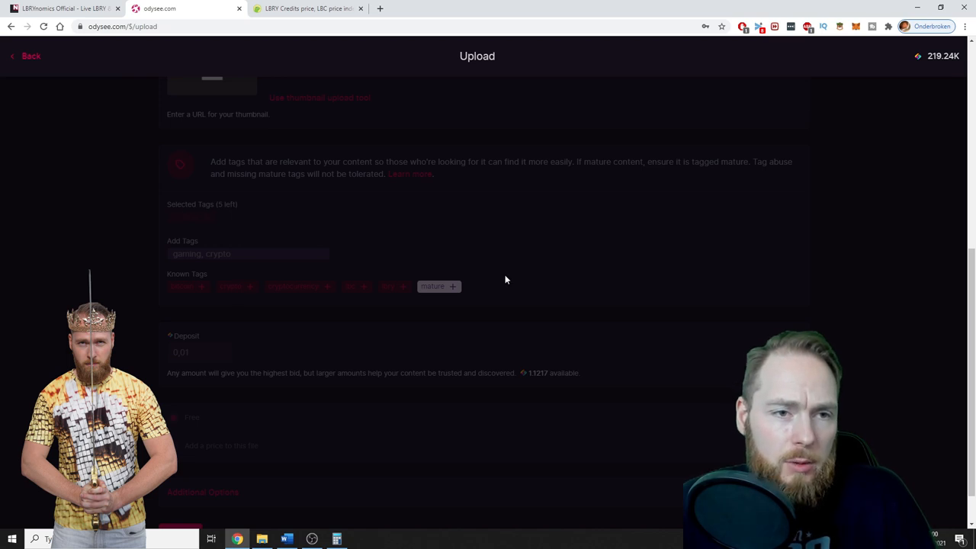
scroll(down, 3)
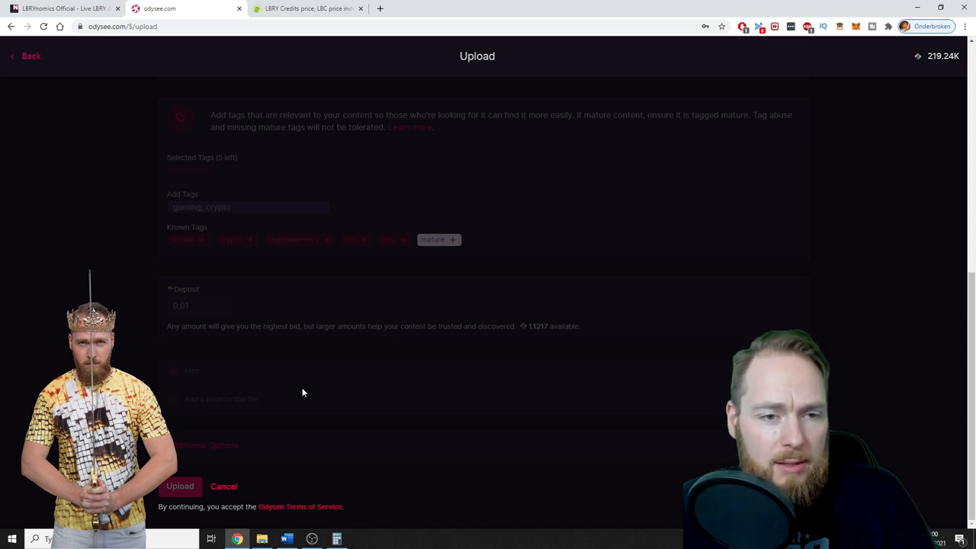
mouse_move(171, 406)
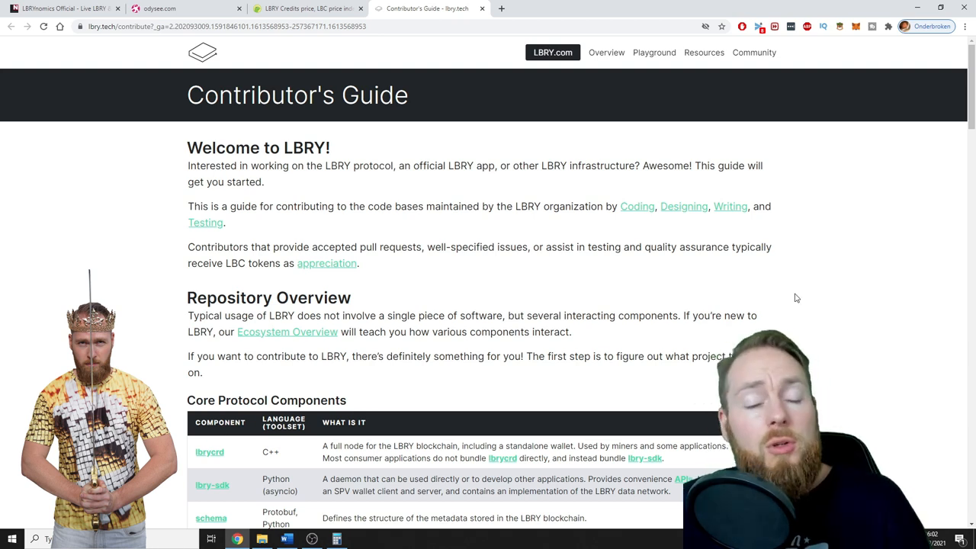
mouse_move(781, 285)
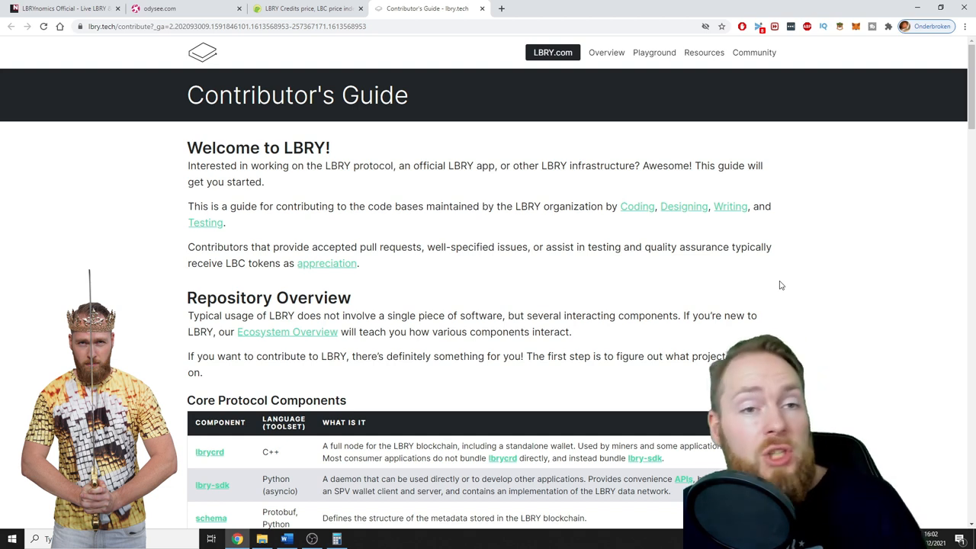
Step: Scroll through the Contributor's Guide tables of protocol components, applications, websites and auxiliary services
scroll(down, 3)
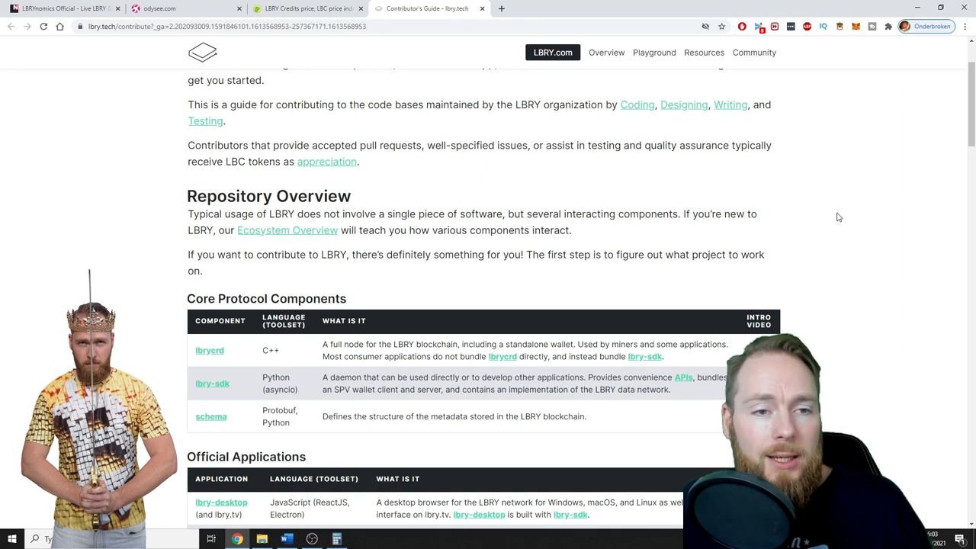
scroll(down, 3)
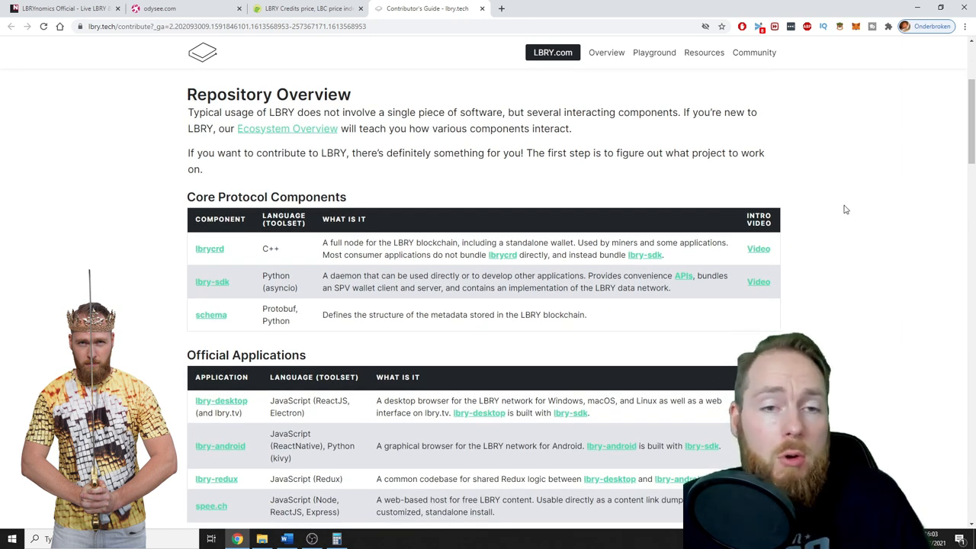
scroll(down, 3)
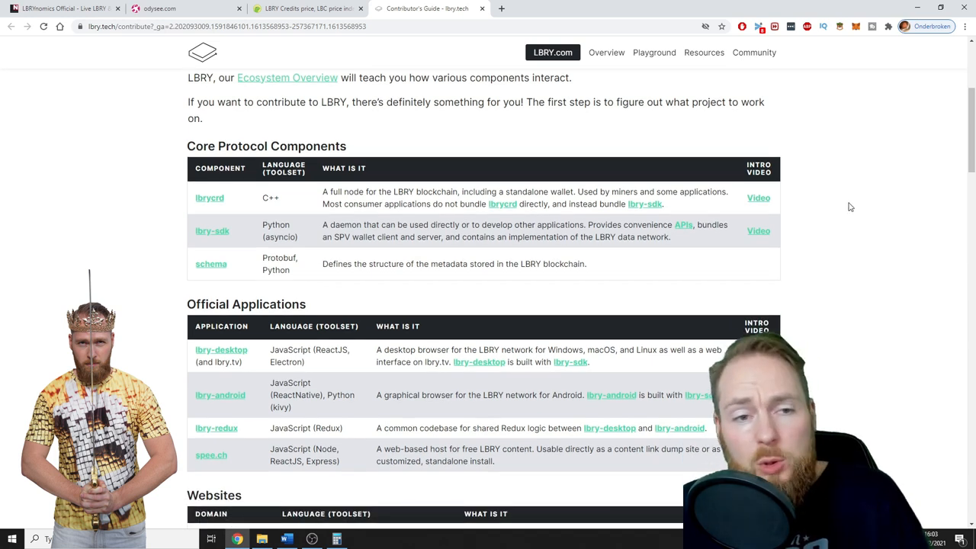
scroll(down, 3)
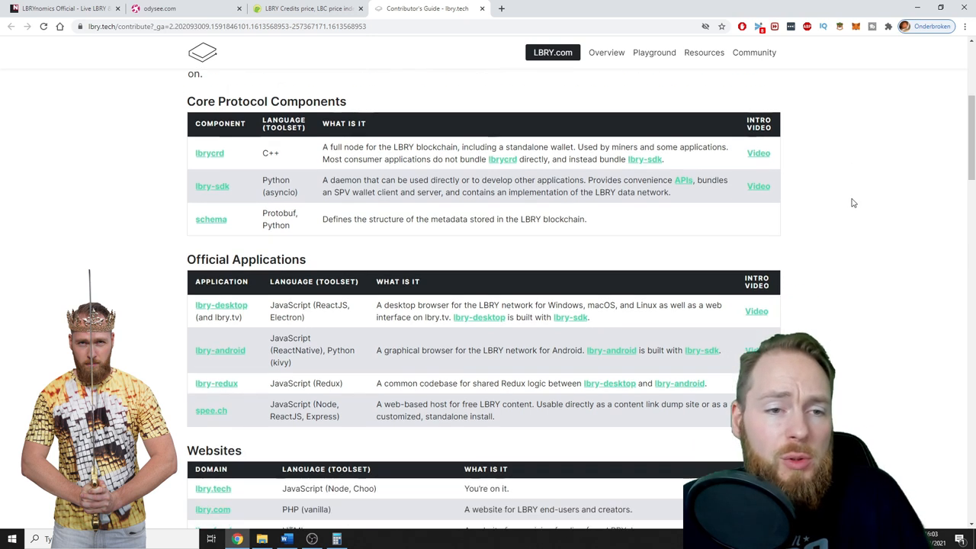
scroll(down, 3)
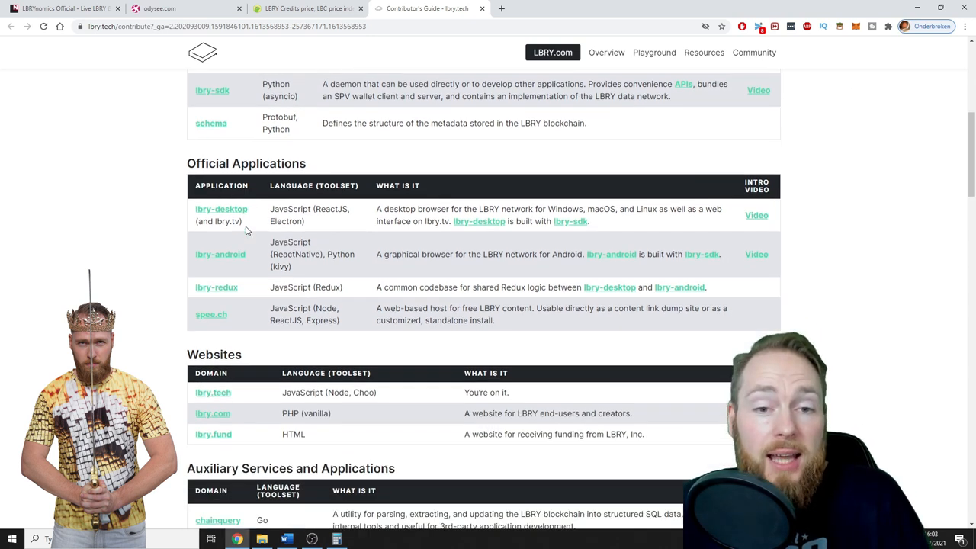
scroll(down, 3)
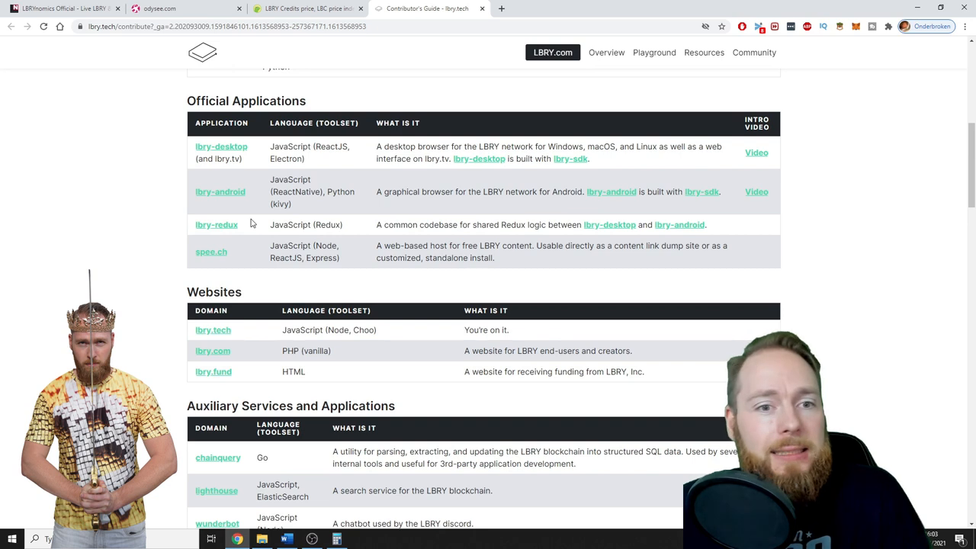
mouse_move(263, 222)
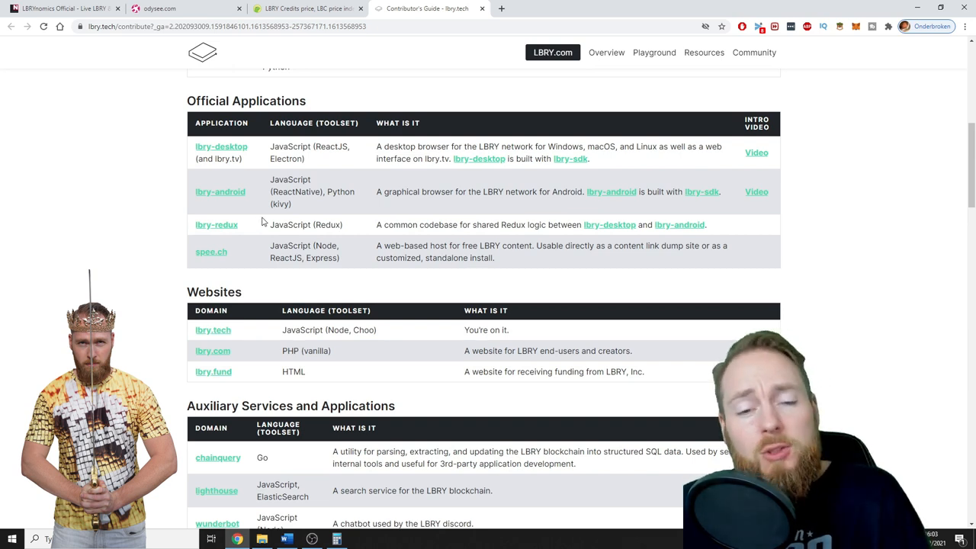
mouse_move(283, 219)
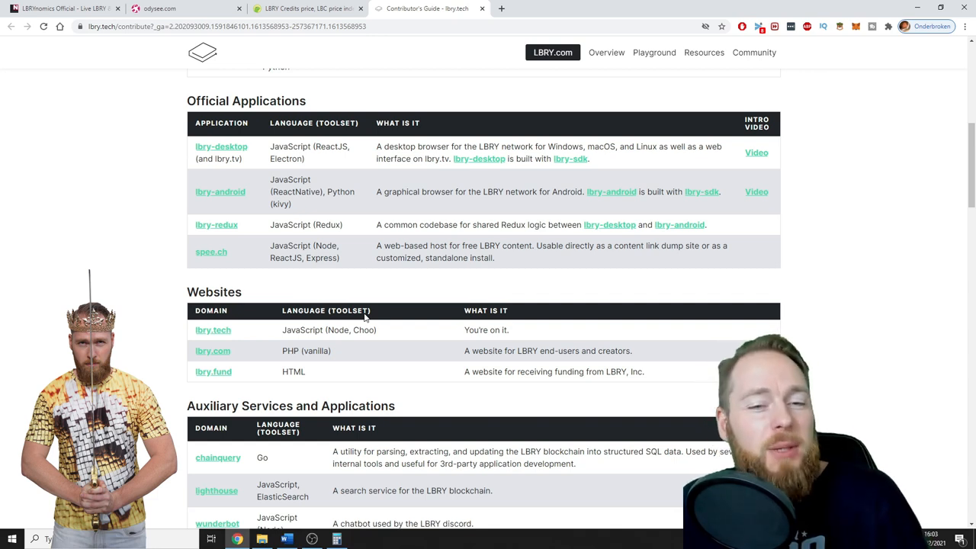
scroll(down, 3)
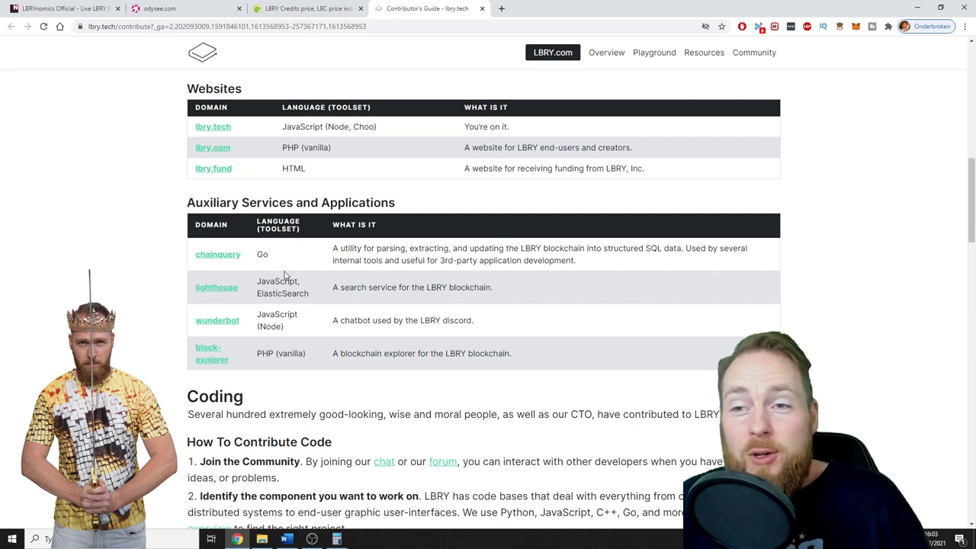